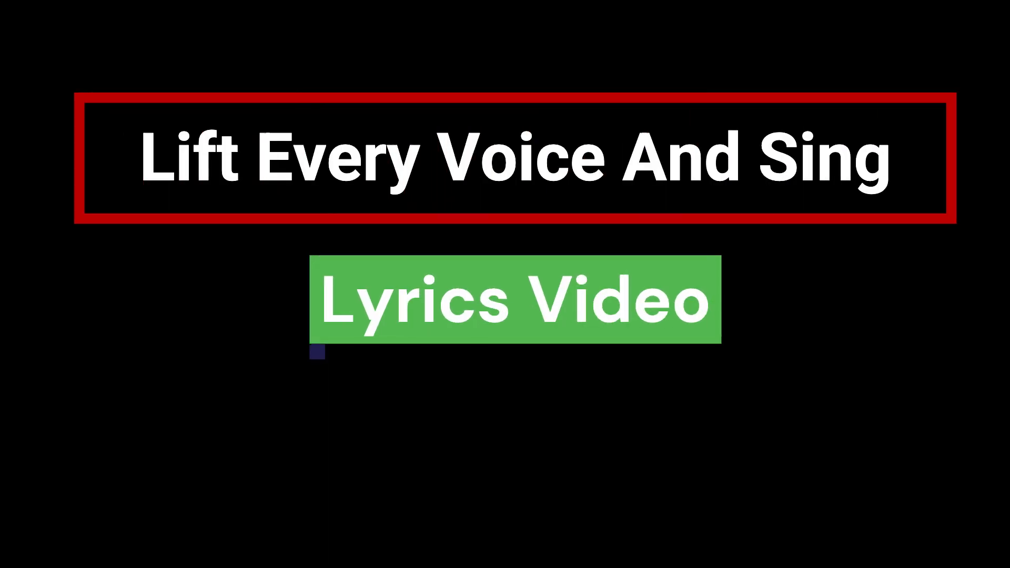
type("Music By: Black Alley Band")
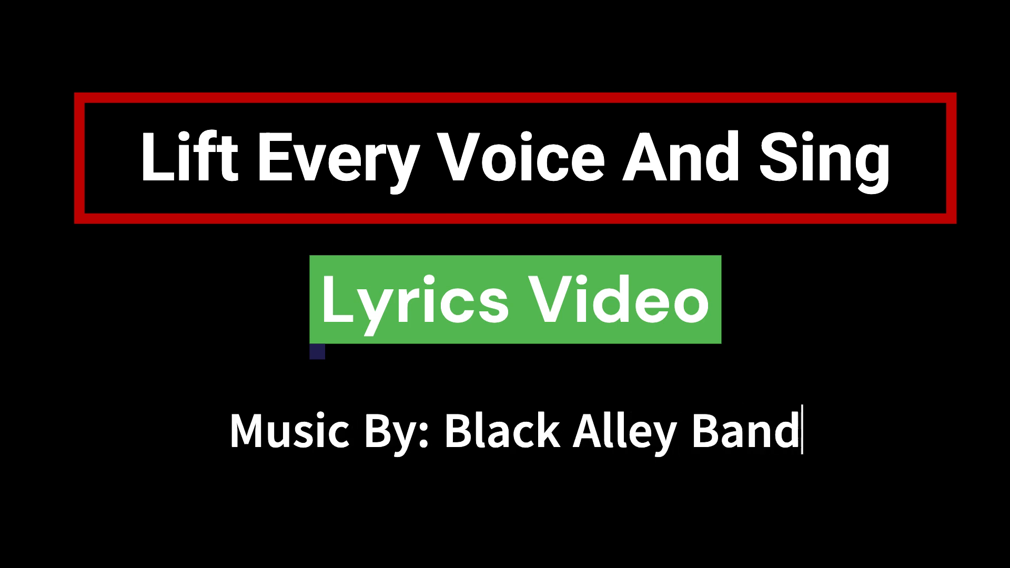